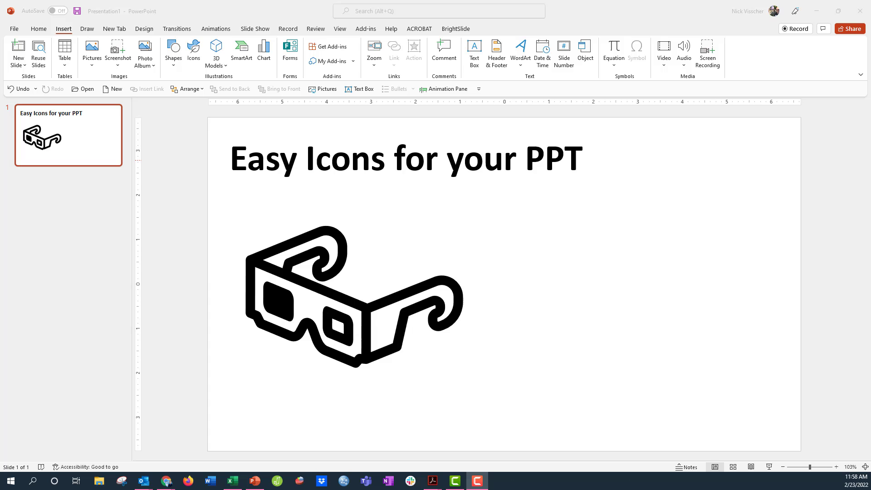
pyautogui.moveTo(218, 216)
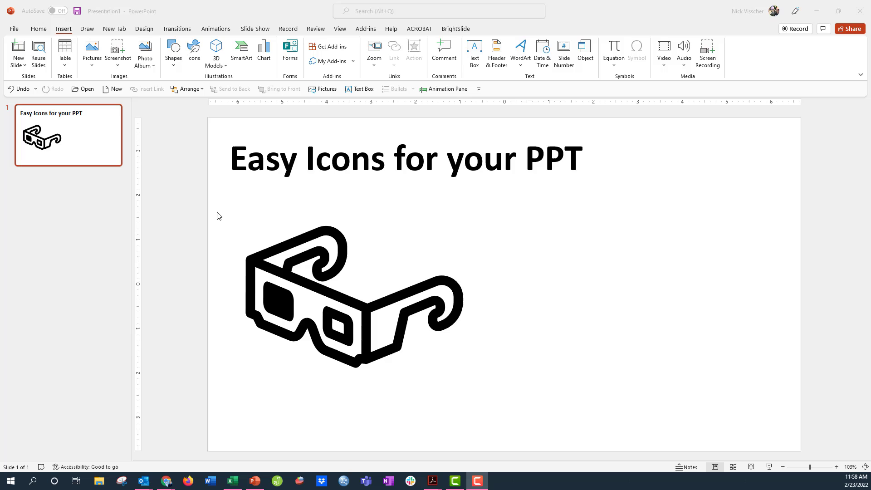
pyautogui.moveTo(254, 4)
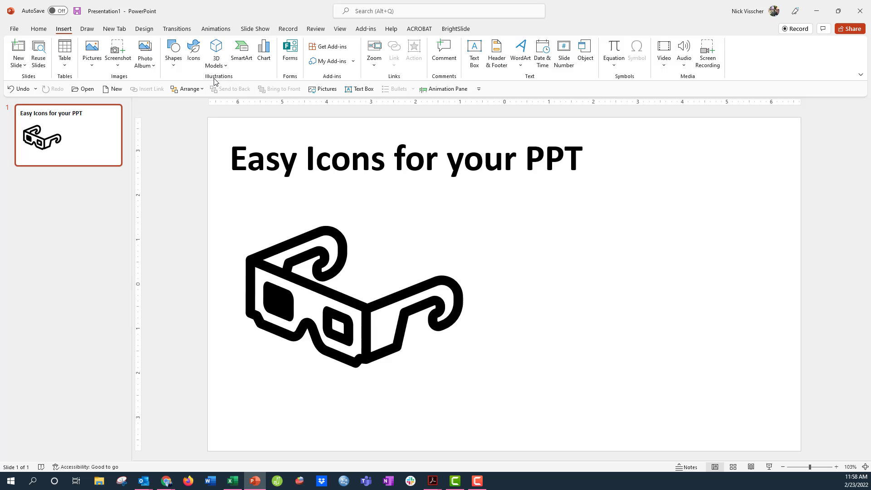
pyautogui.moveTo(216, 52)
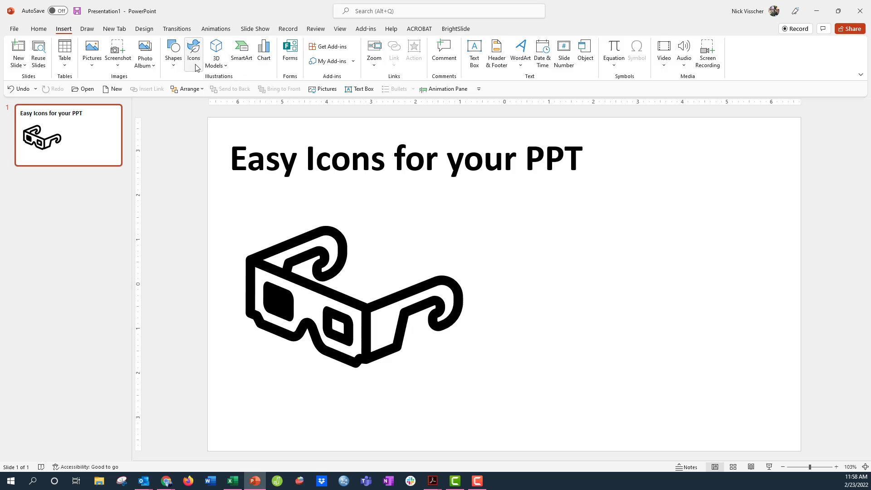
# Search the stock icon gallery for 'data' icons.
pyautogui.click(193, 47)
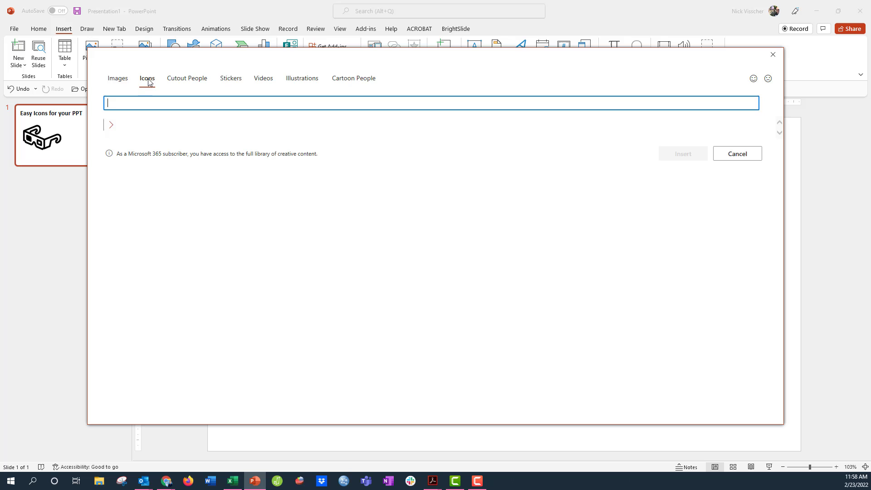
pyautogui.click(146, 78)
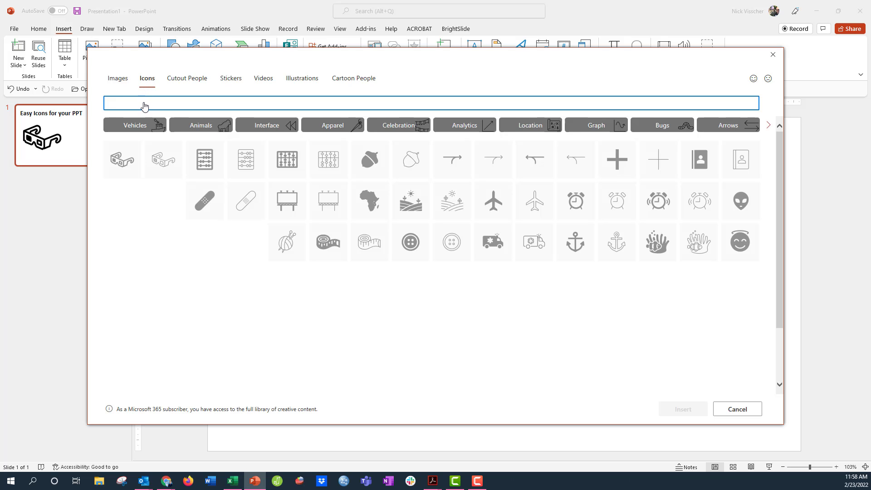
pyautogui.moveTo(386, 133)
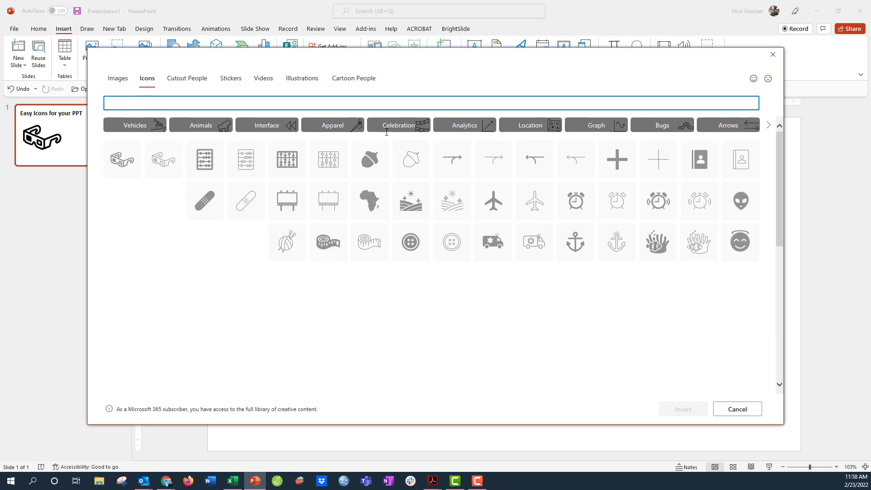
pyautogui.click(132, 103)
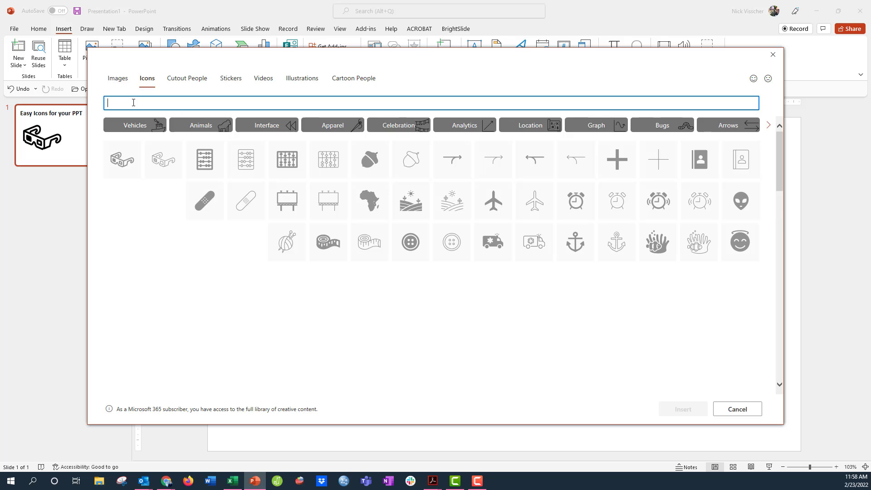
pyautogui.write('data')
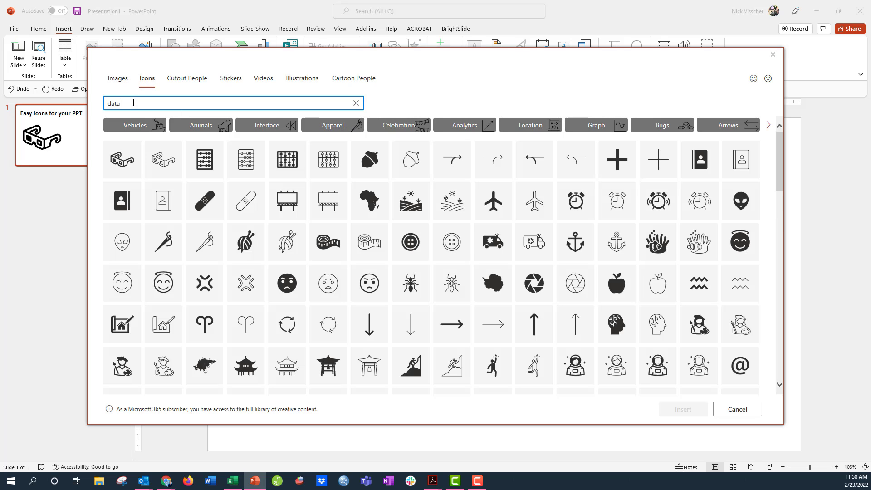
pyautogui.press('Enter')
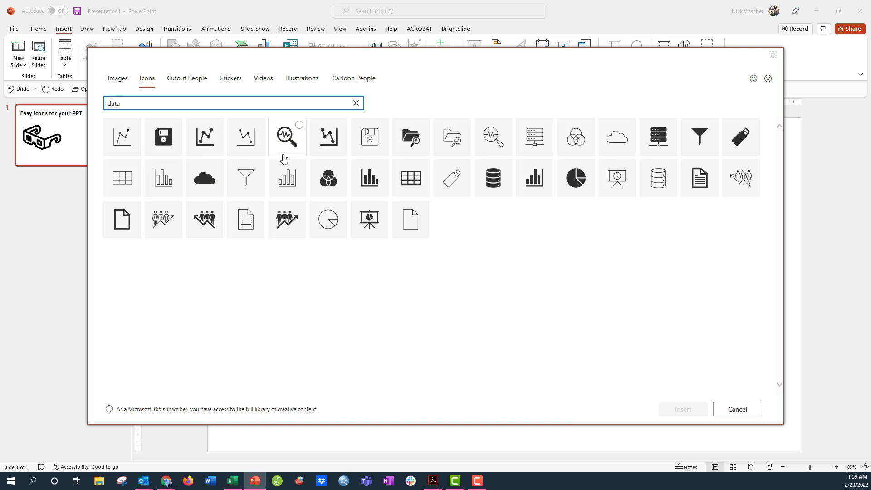
# Insert the rising line-chart icon and enlarge it to about 3.2 inches beside the glasses.
pyautogui.click(204, 137)
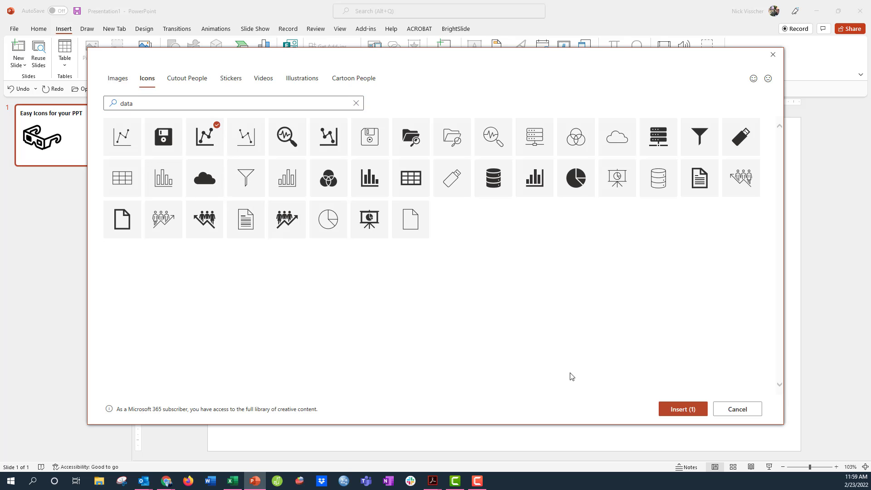
pyautogui.moveTo(662, 411)
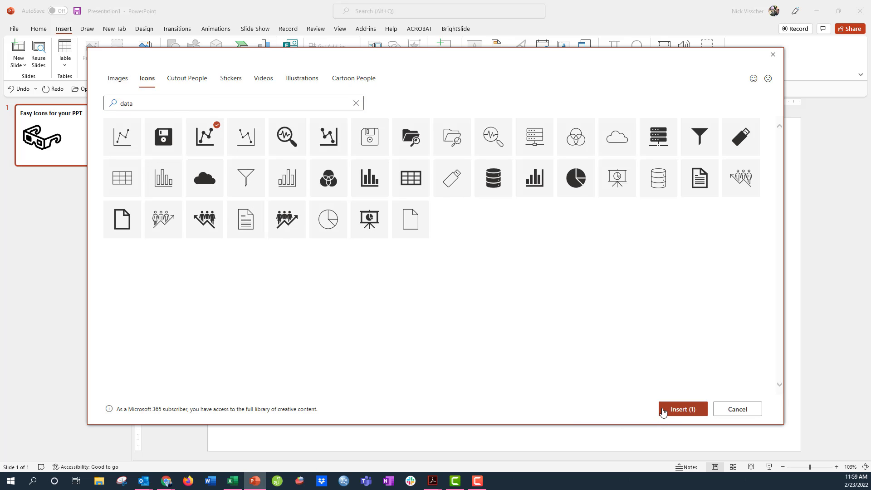
pyautogui.click(682, 409)
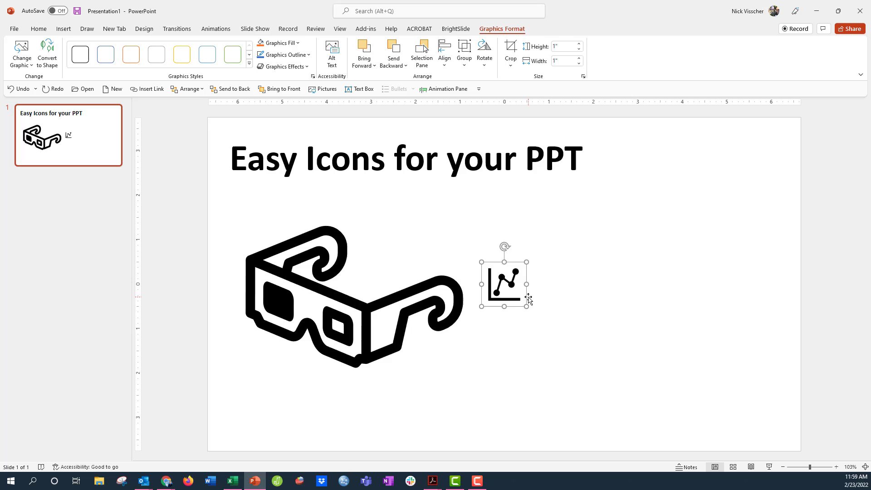
pyautogui.moveTo(527, 306); pyautogui.dragTo(599, 366)
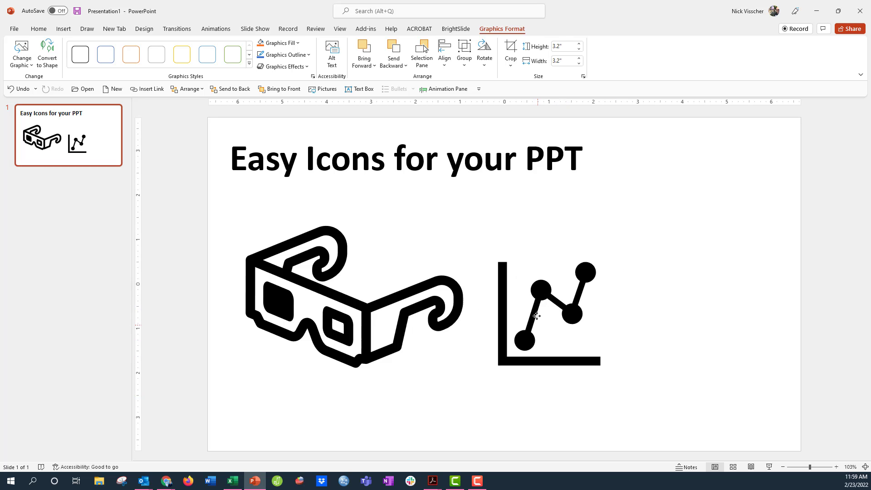
pyautogui.click(537, 315)
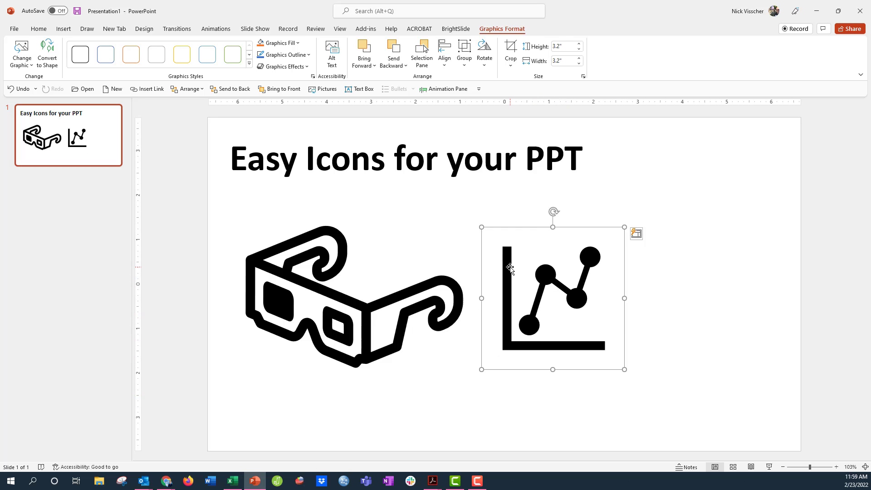
# Fill the line-chart icon orange via Format Graphic and enlarge it to about 4.58 inches.
pyautogui.rightClick(510, 269)
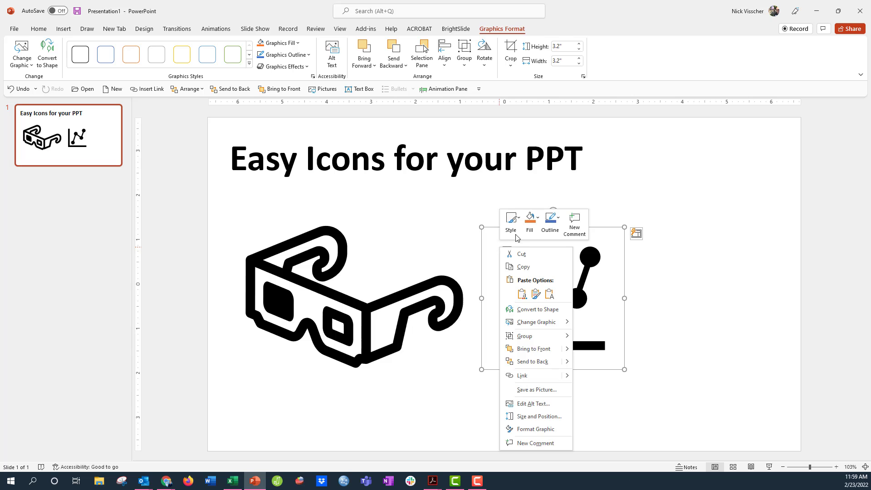
pyautogui.click(535, 428)
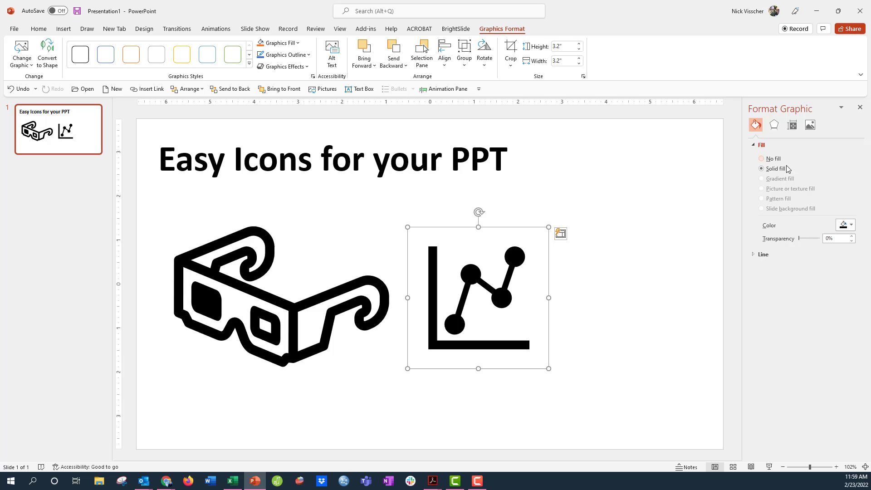
pyautogui.click(850, 225)
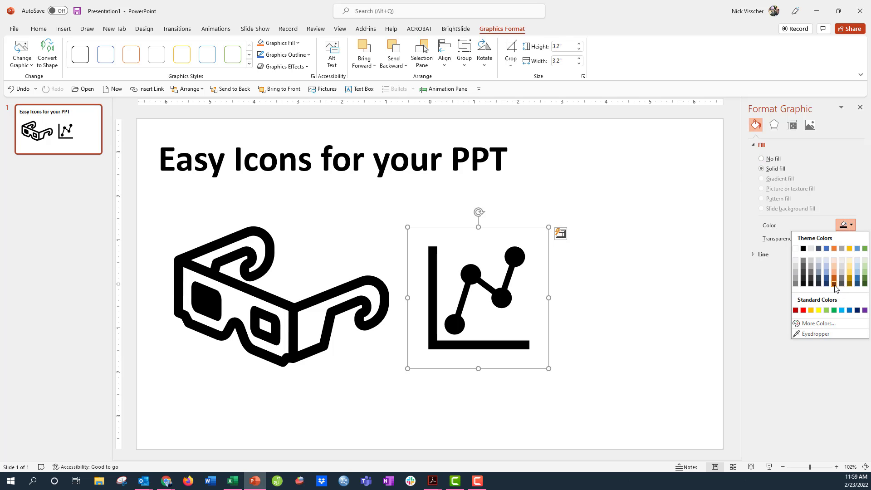
pyautogui.click(834, 283)
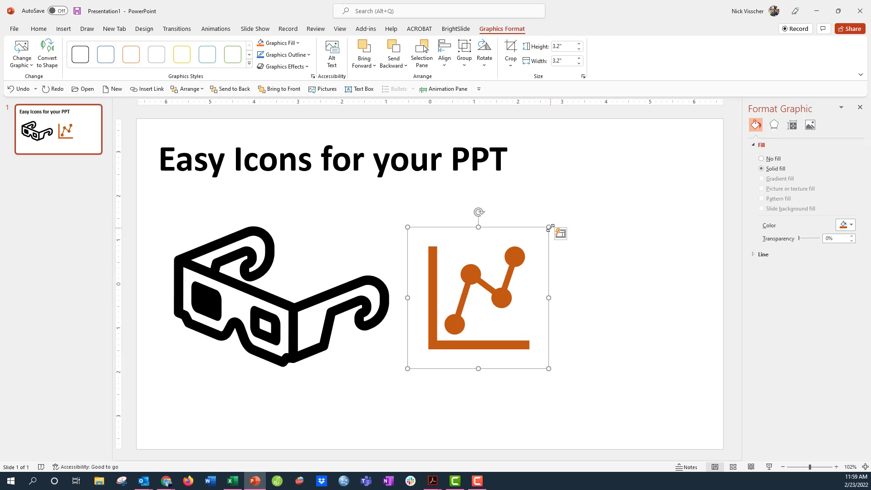
pyautogui.moveTo(548, 227); pyautogui.dragTo(590, 205)
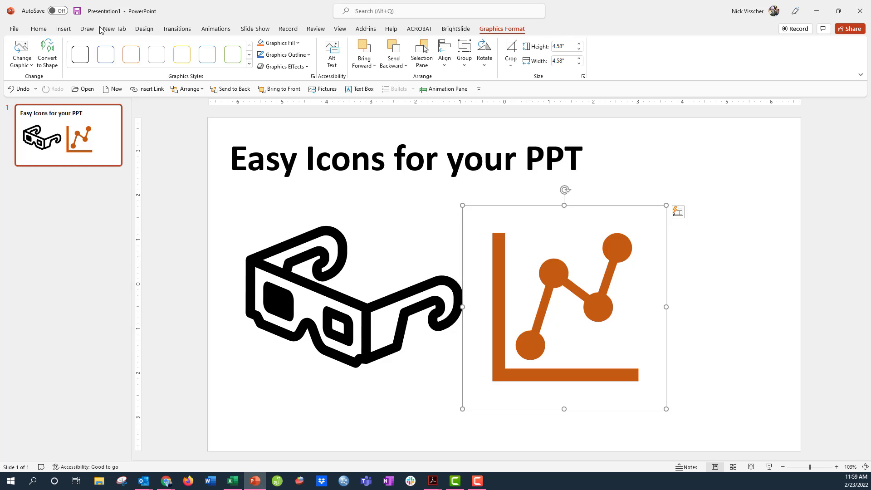
# Search the Office add-ins store for 'noun project'.
pyautogui.click(63, 29)
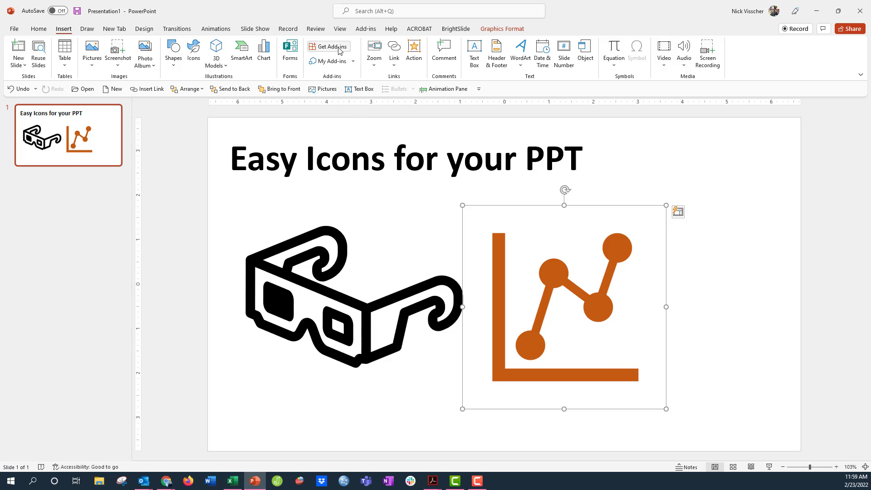
pyautogui.click(329, 47)
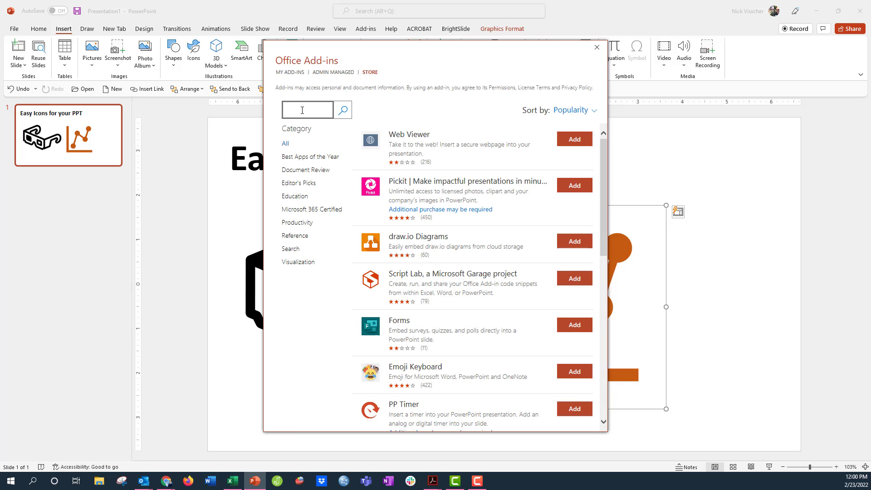
pyautogui.write('nb')
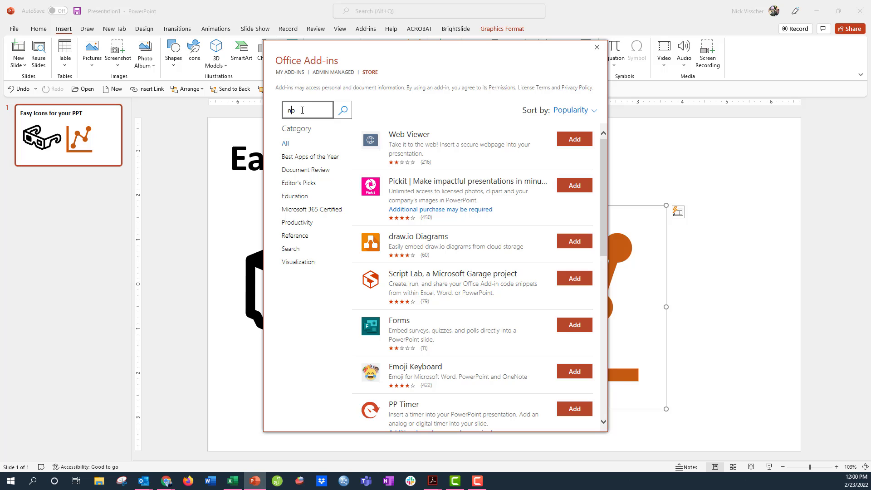
pyautogui.write('noun proje')
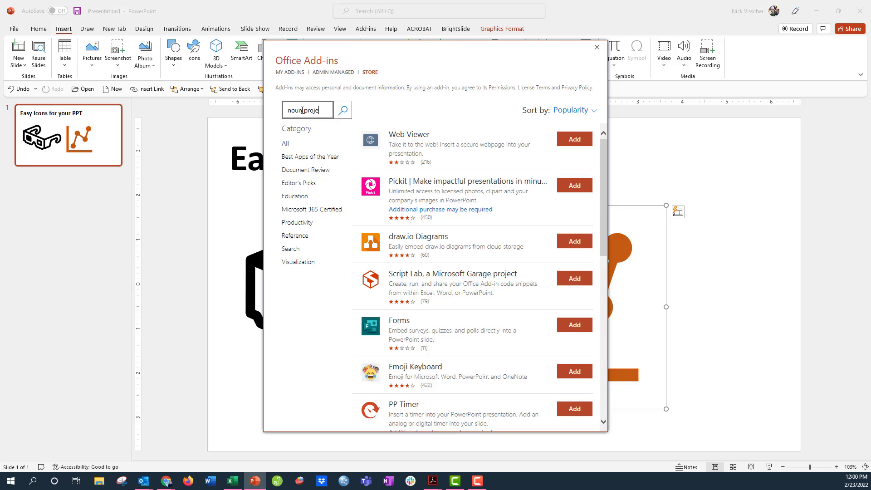
pyautogui.click(342, 110)
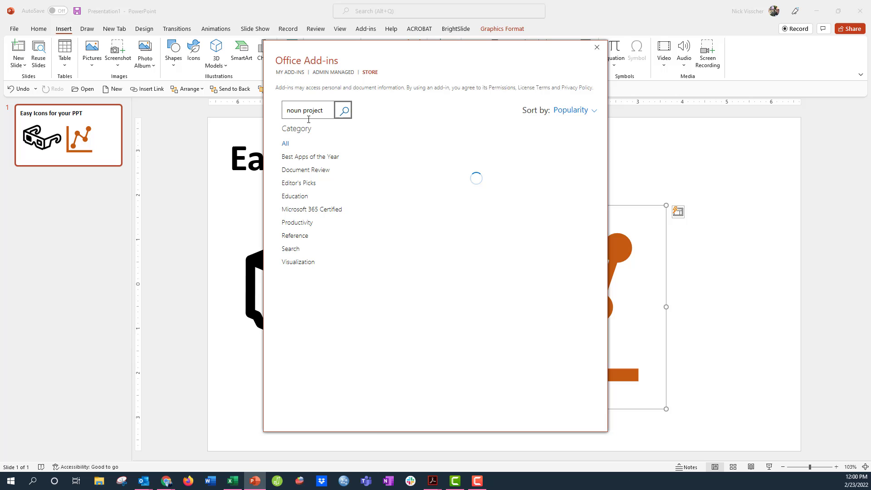
pyautogui.click(342, 109)
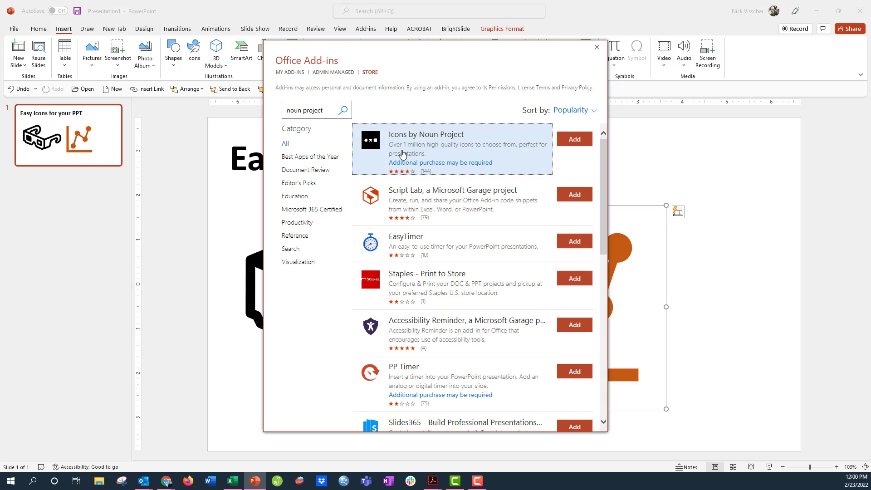
# Add Icons by Noun Project and accept its license terms.
pyautogui.click(573, 139)
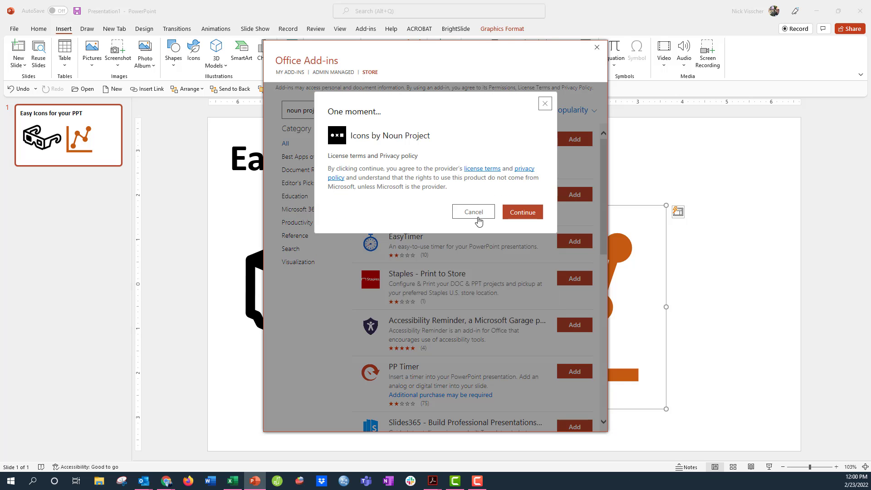
pyautogui.click(473, 212)
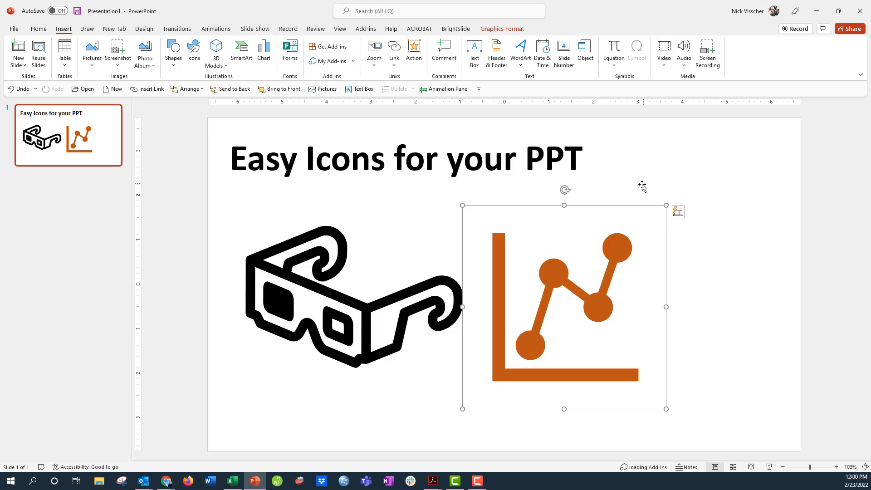
pyautogui.click(741, 50)
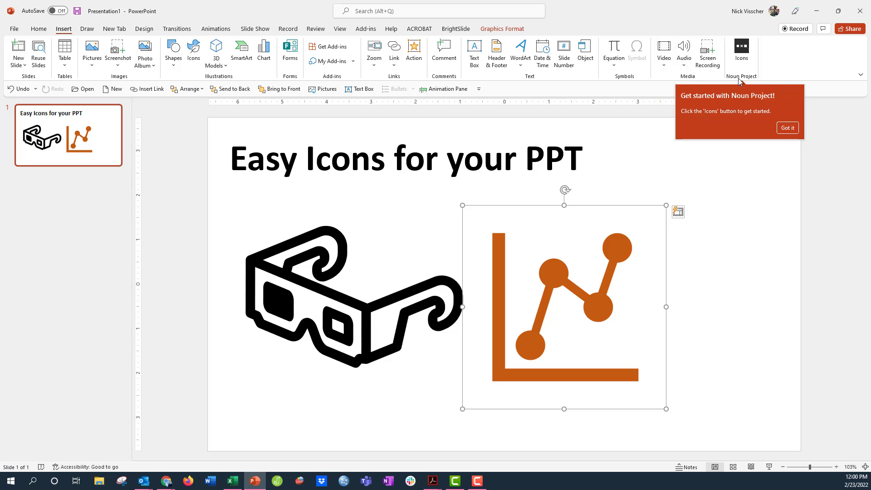
# Dismiss the get-started tip, open the Noun Project panel, and search it for 'data'.
pyautogui.click(787, 127)
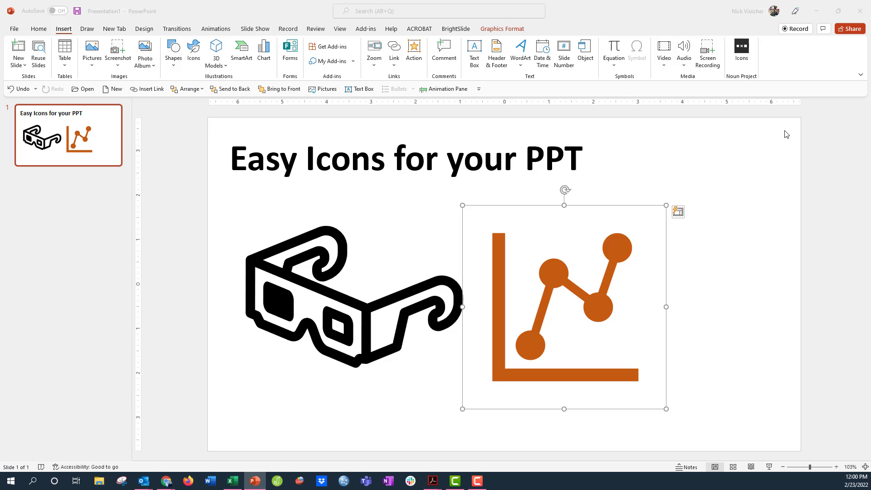
pyautogui.click(740, 48)
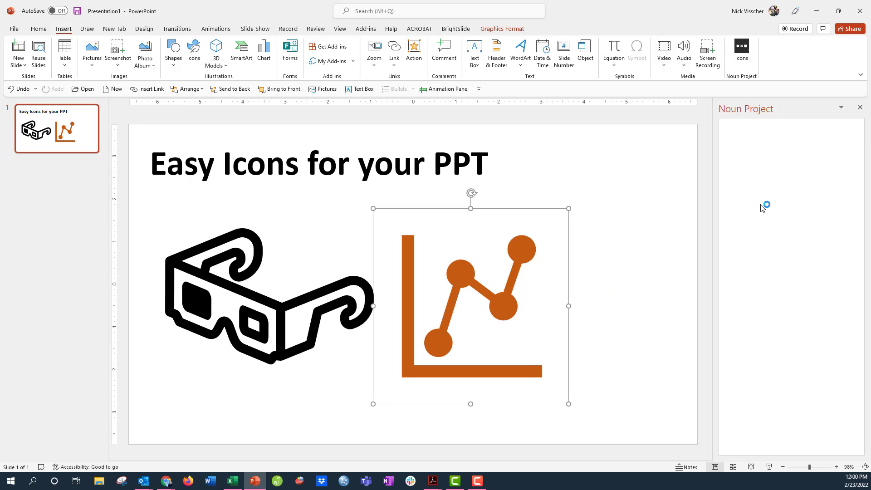
pyautogui.moveTo(726, 159)
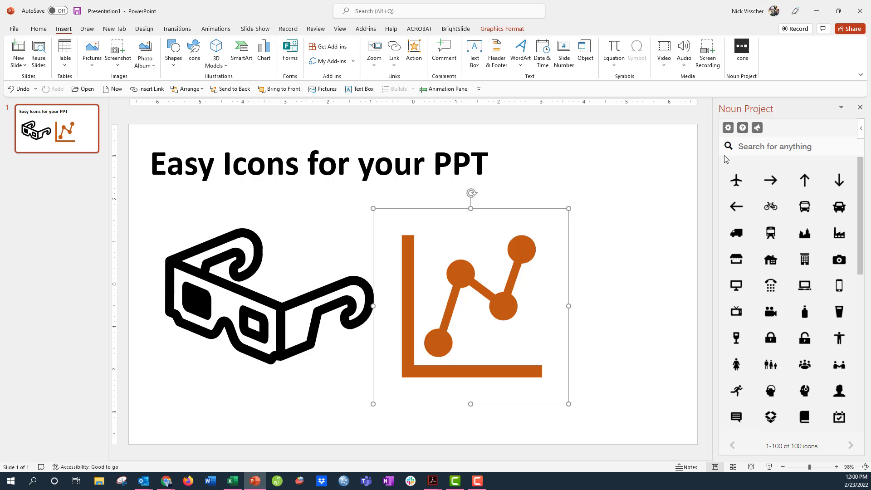
pyautogui.moveTo(756, 146)
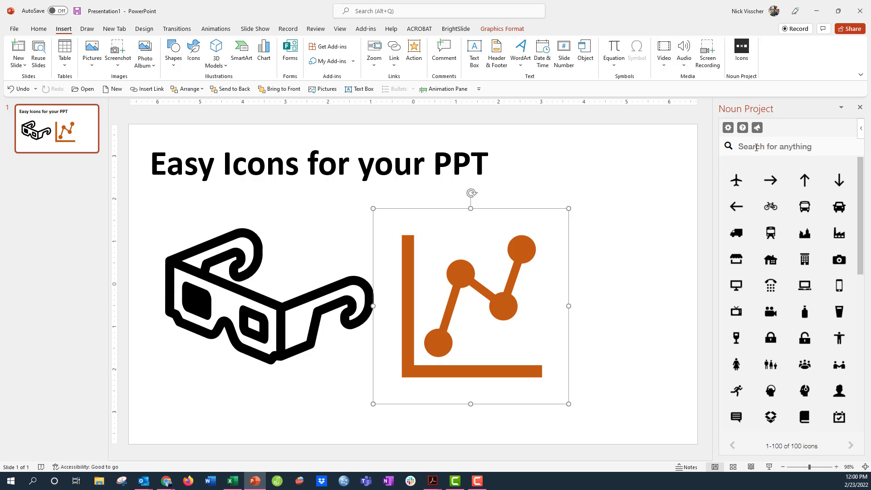
pyautogui.write('data')
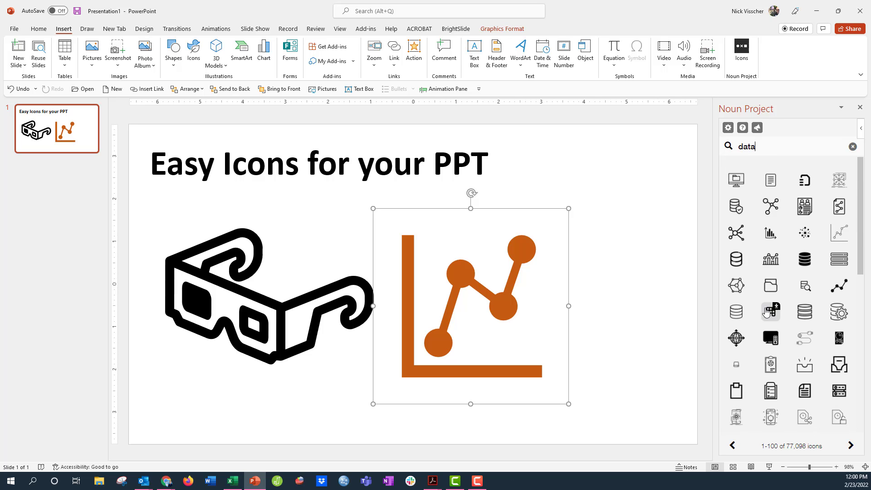
pyautogui.moveTo(664, 157)
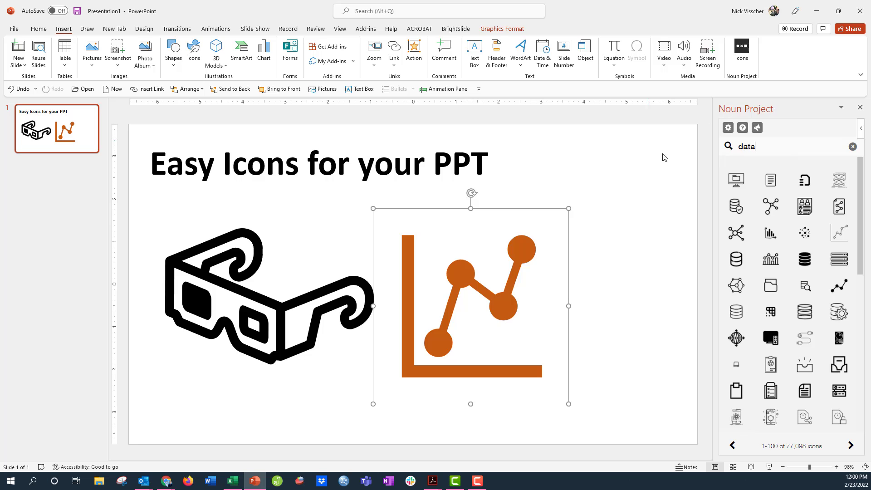